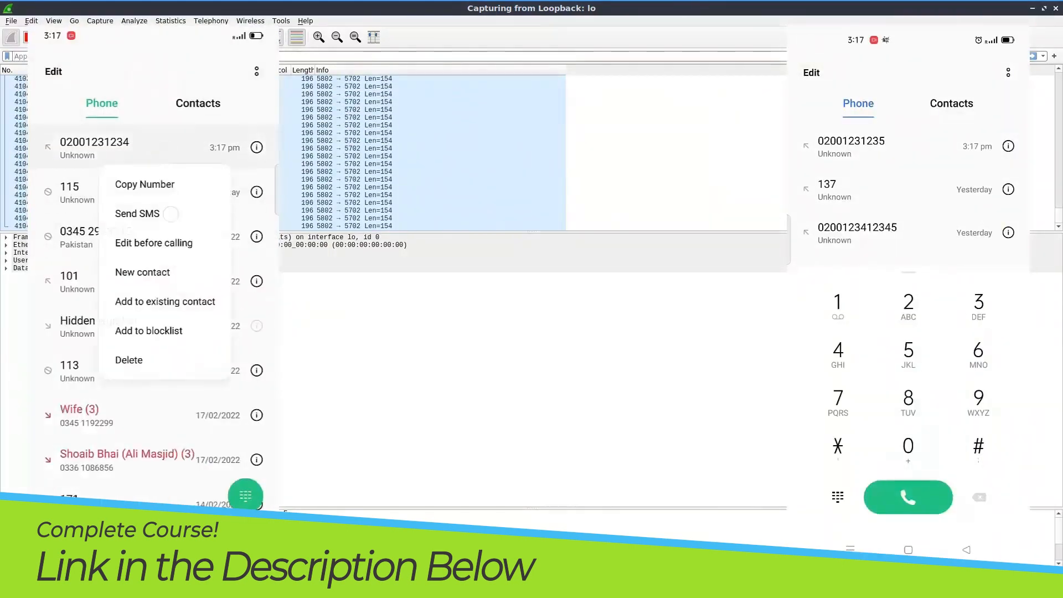
Edit config.json in nano, check the subscriber table, and run osmo-bts and osmo-bsc.
left_click(137, 214)
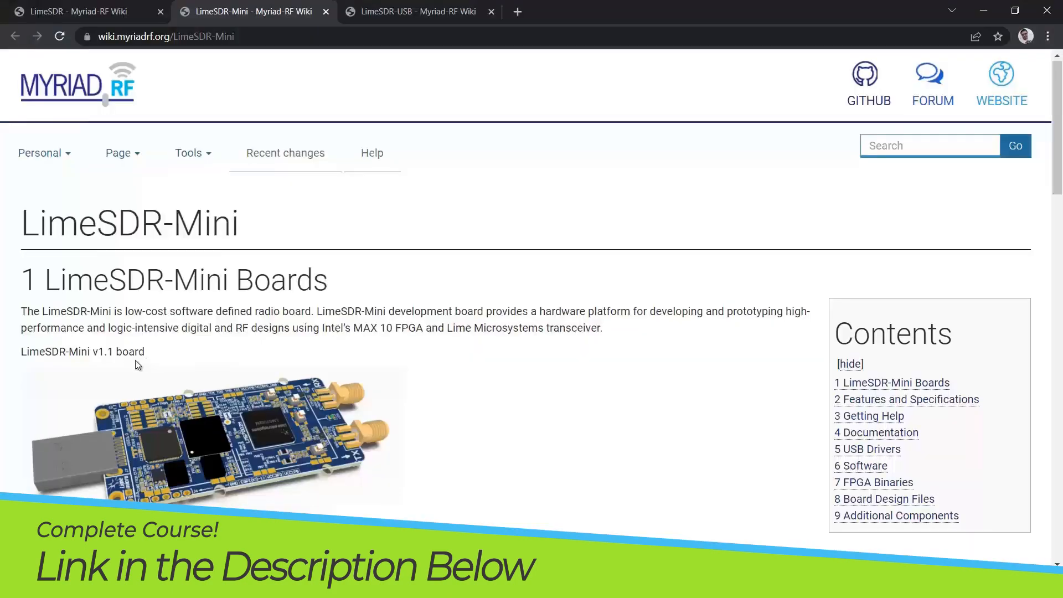
left_click(414, 11)
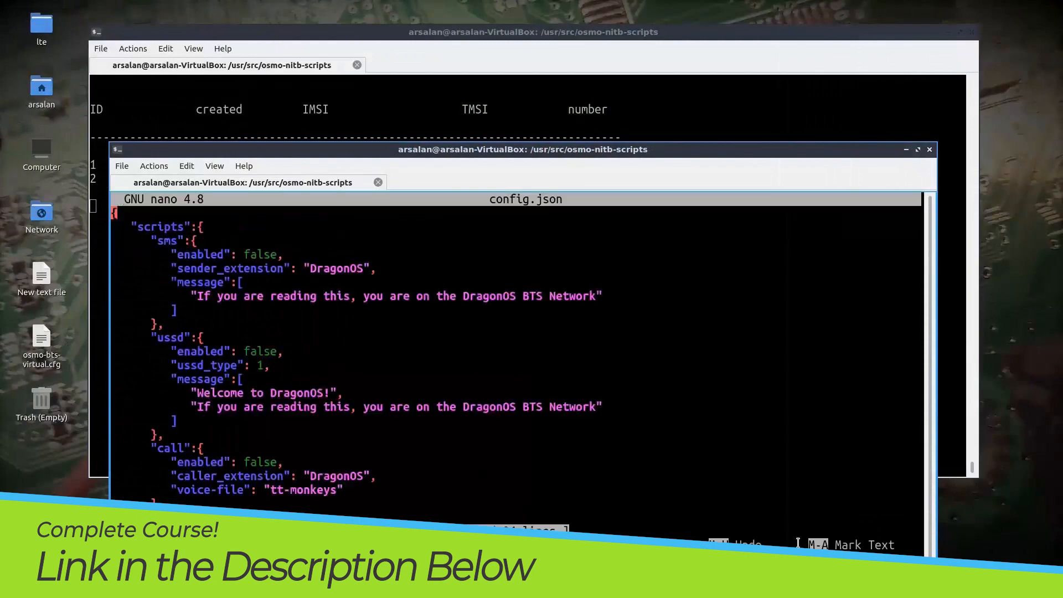
type("ttu")
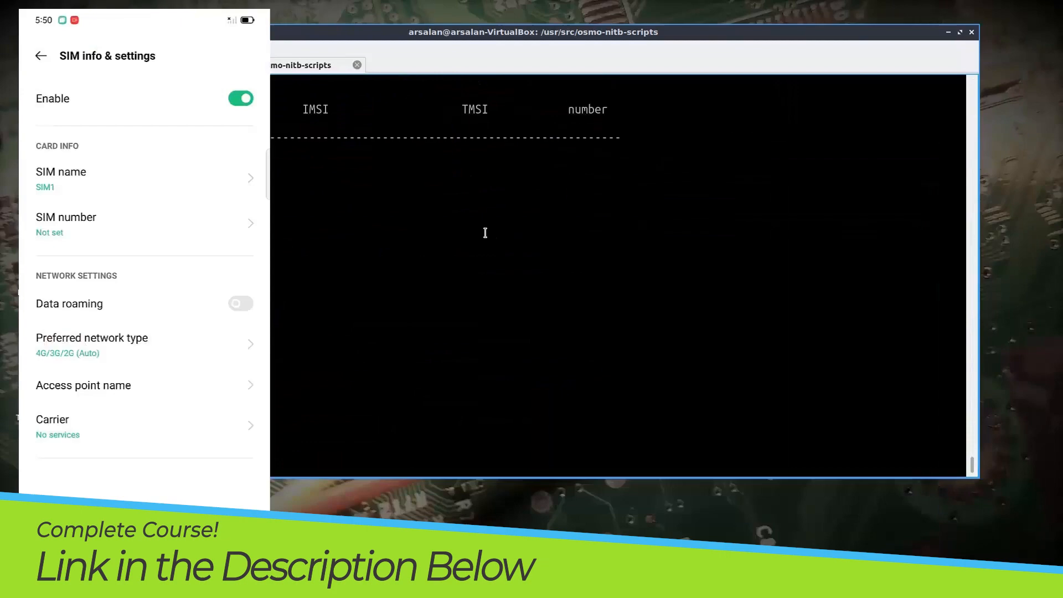
left_click(83, 419)
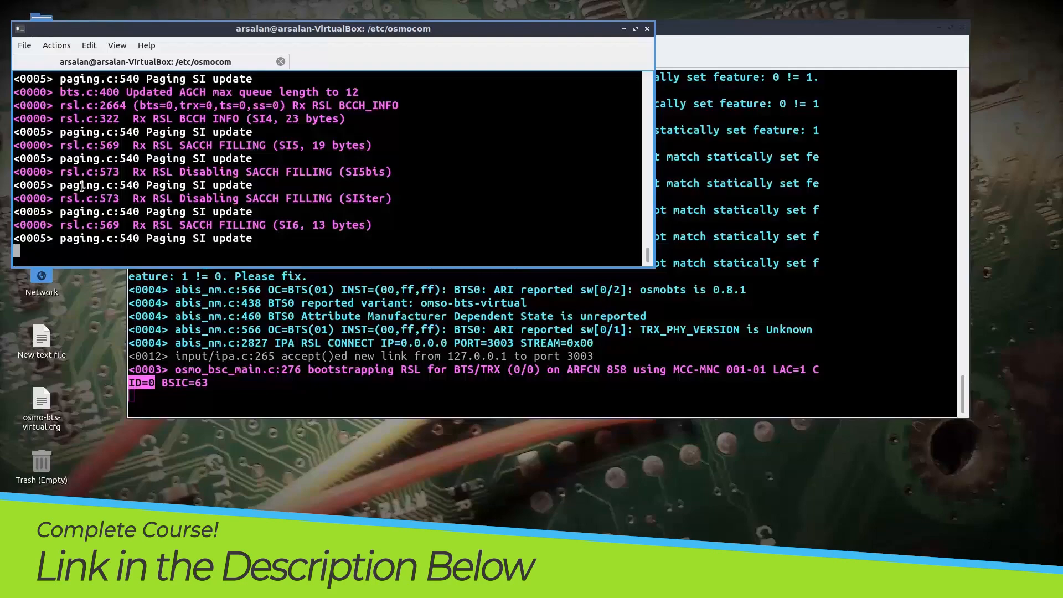
key("ctrl+c")
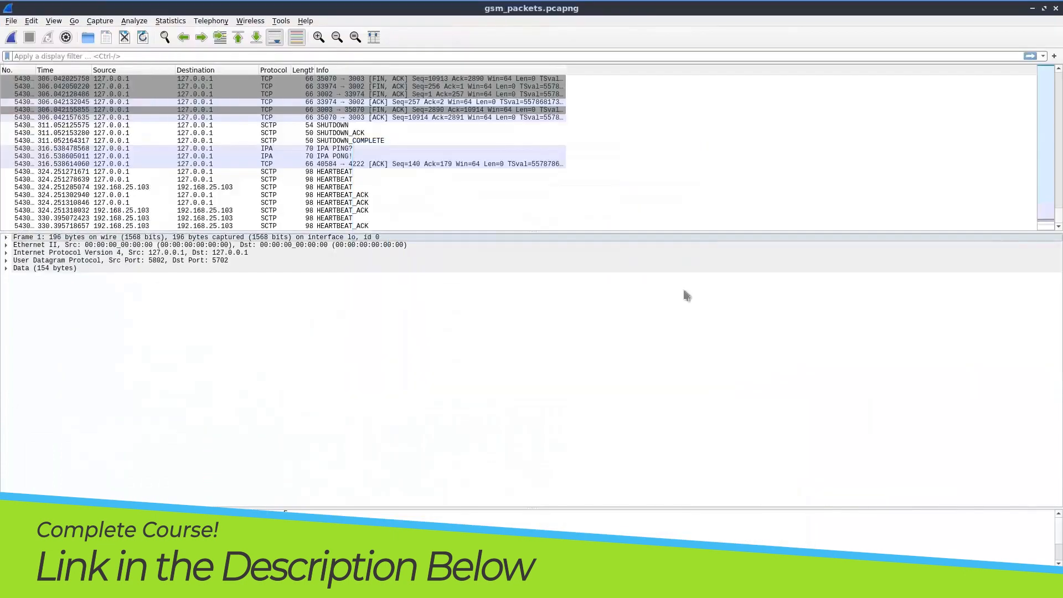
Close gsm_packets.pcapng and start a capture on enp0s3 from the welcome screen.
type("gsm_s")
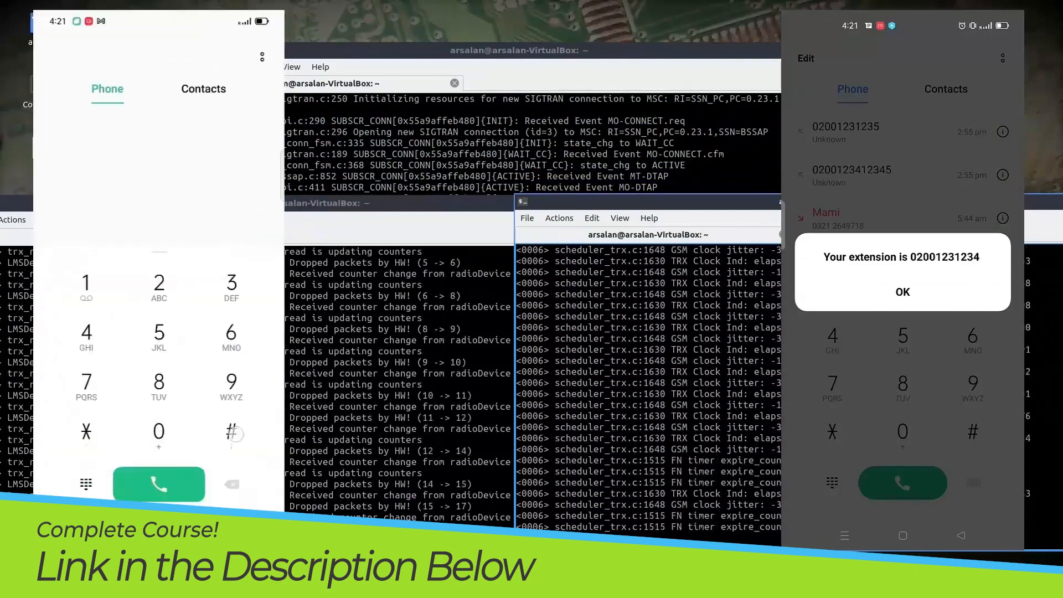
left_click(903, 292)
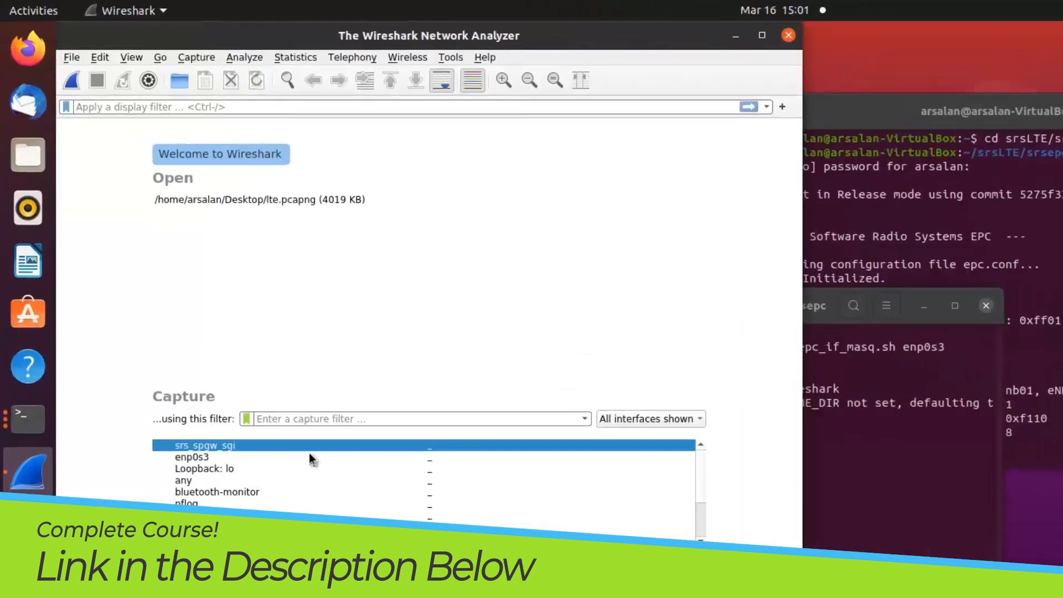
double_click(206, 445)
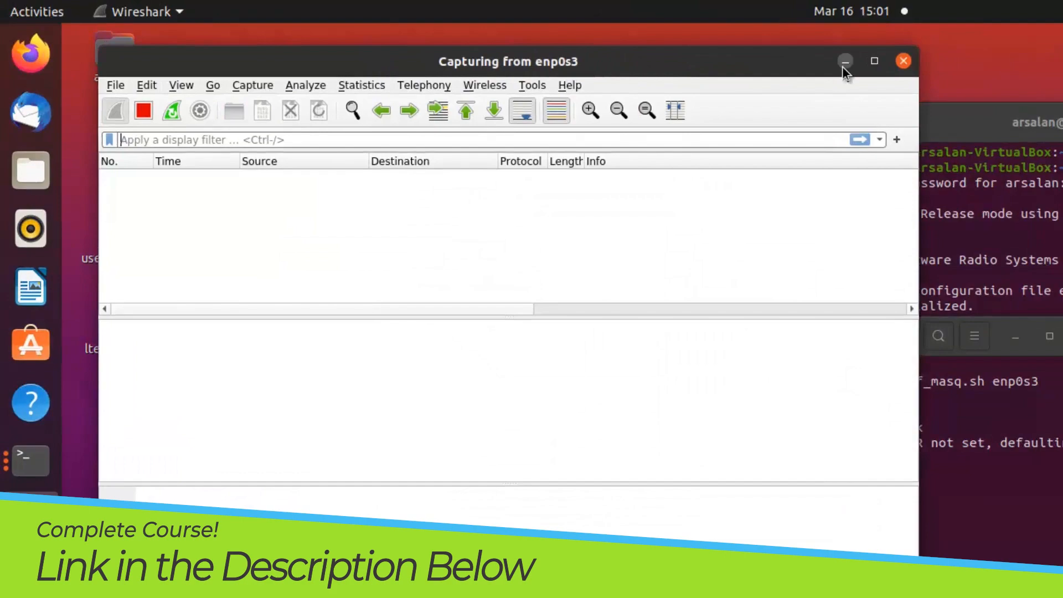